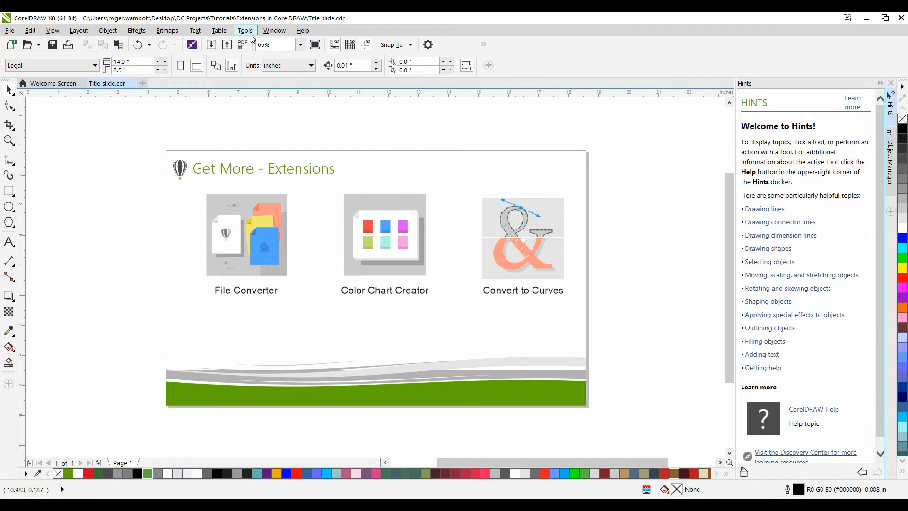
Step: Bring up the Run Macro dialog from Tools > Macros and close it without running anything
left_click(245, 30)
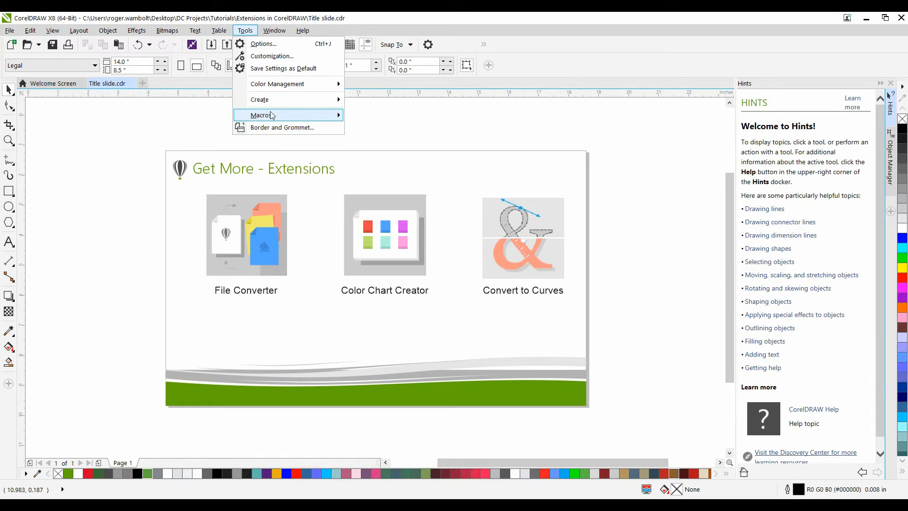
left_click(400, 145)
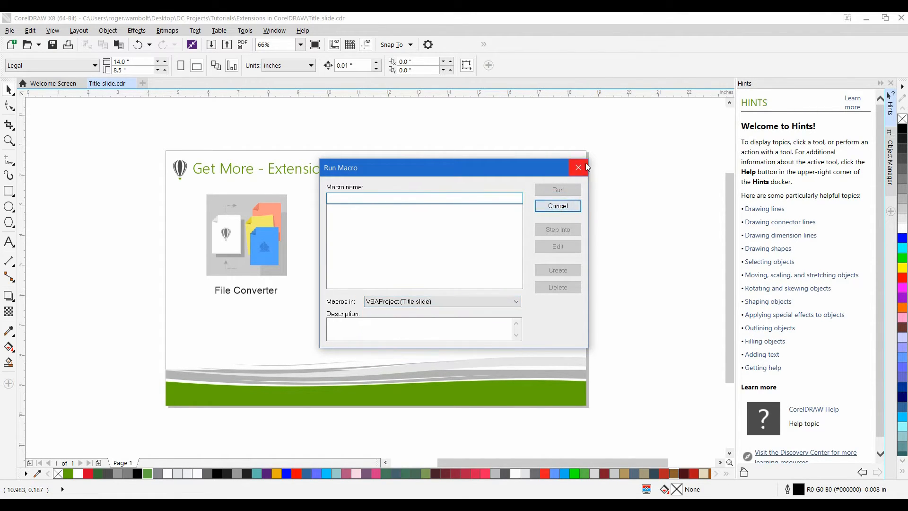
left_click(577, 167)
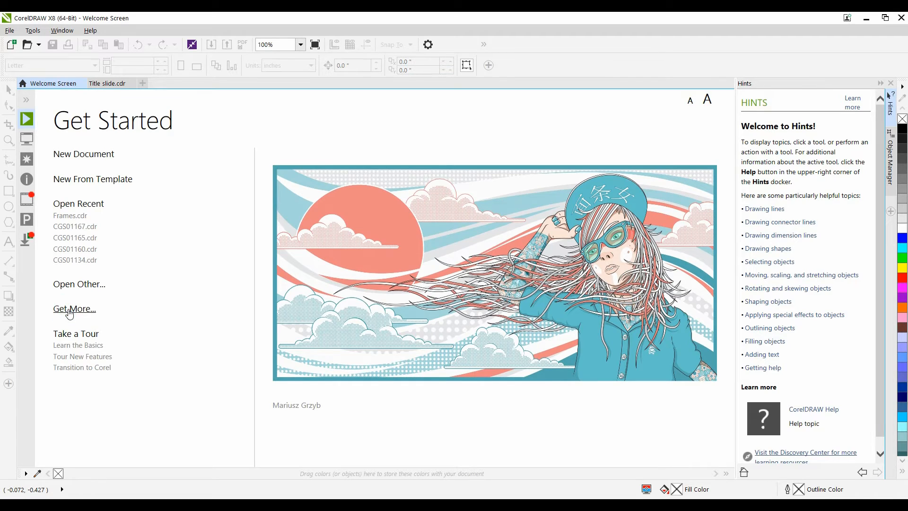
left_click(74, 308)
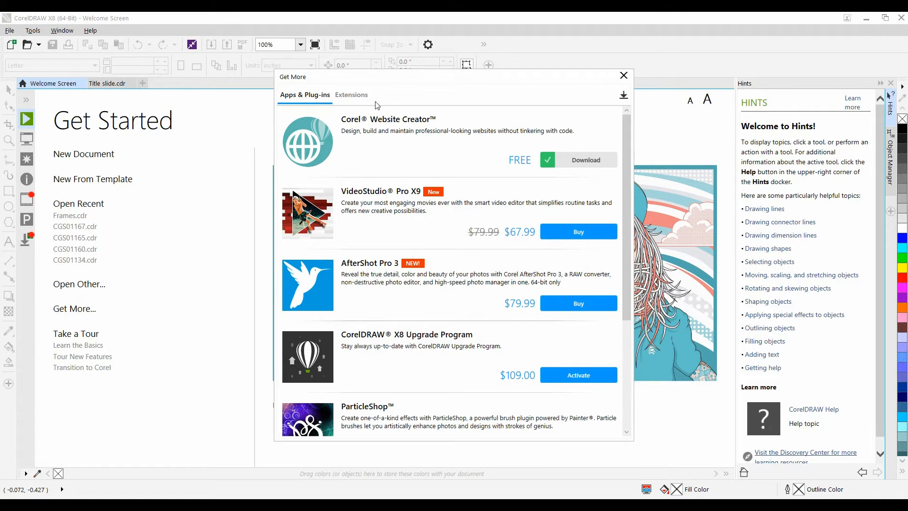
left_click(351, 95)
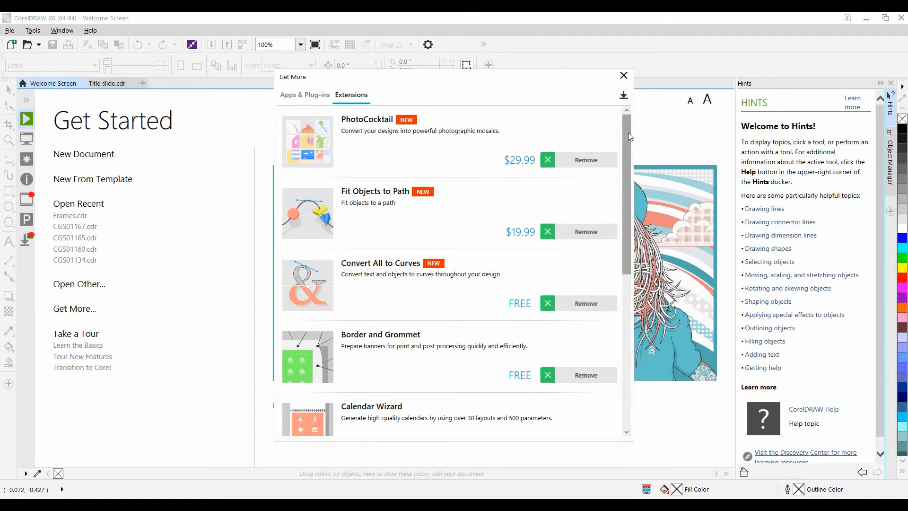
scroll("down", 3)
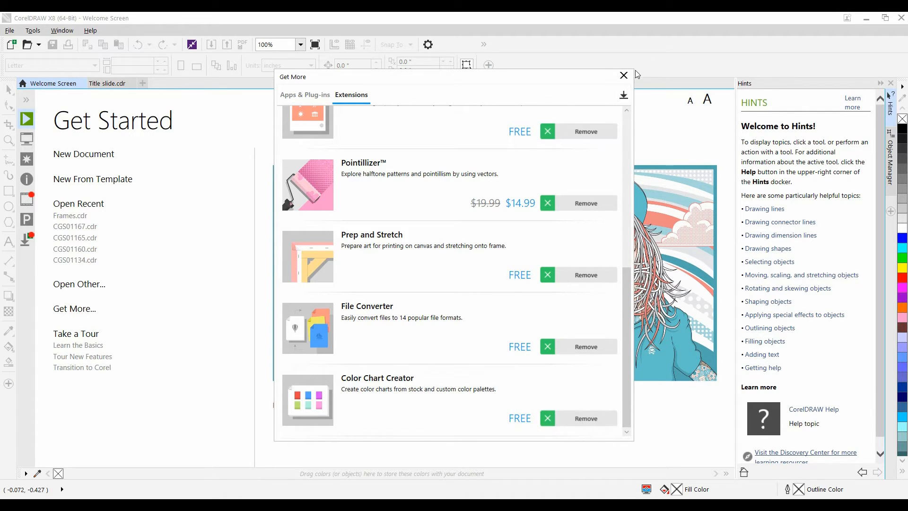
left_click(623, 75)
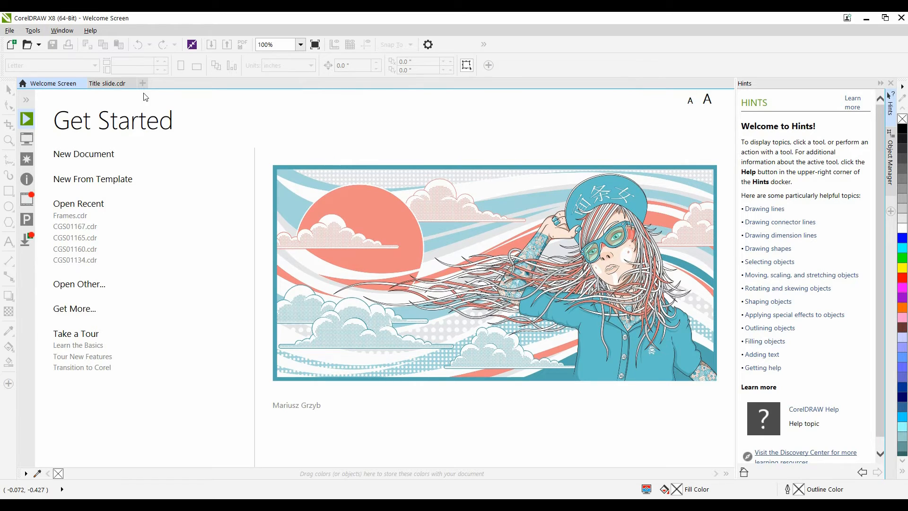
Step: Back on the title slide, show the Roland Color System Library palette via the Color Palette Manager
left_click(106, 83)
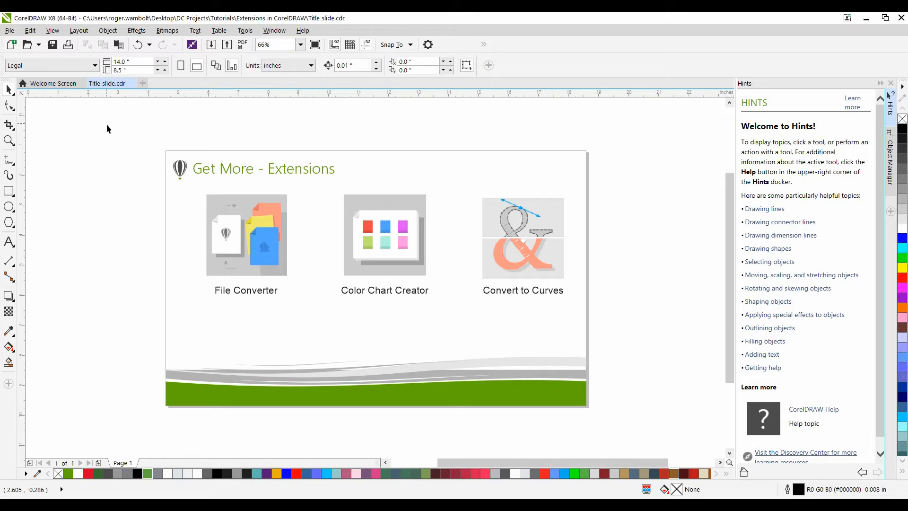
mouse_move(105, 122)
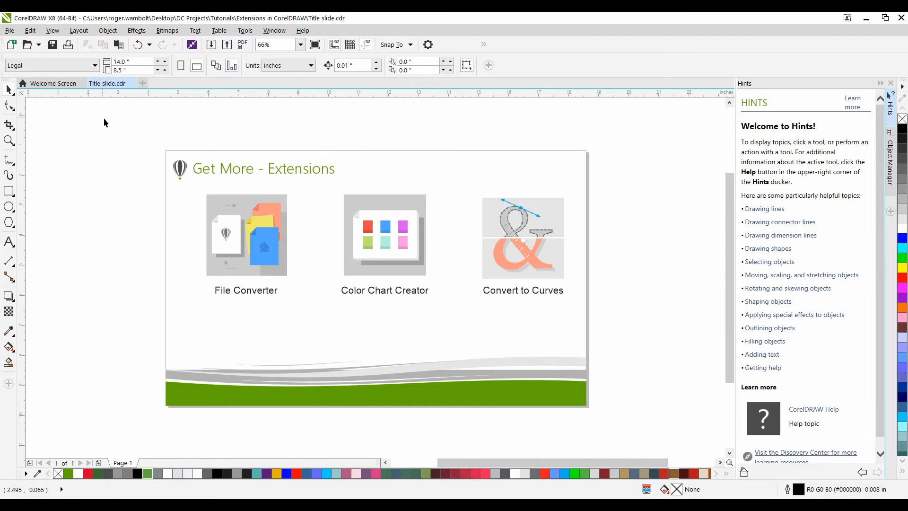
left_click(274, 31)
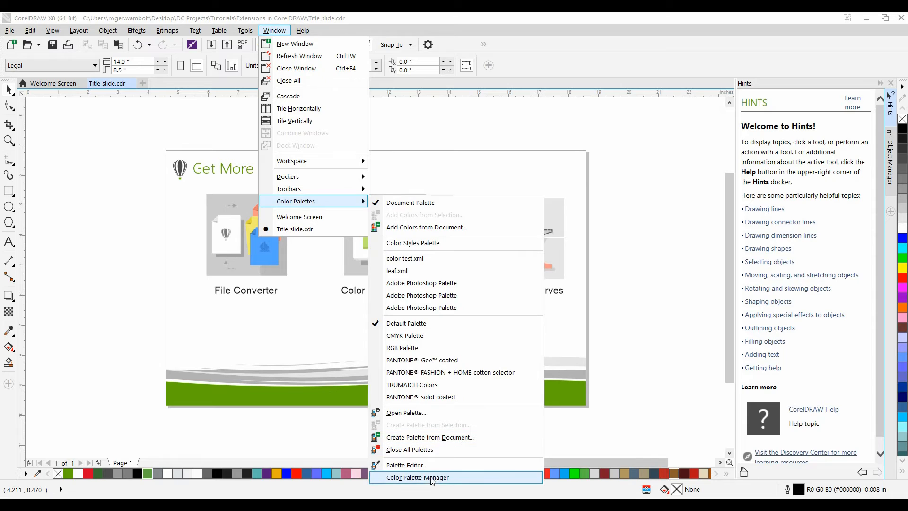
left_click(417, 477)
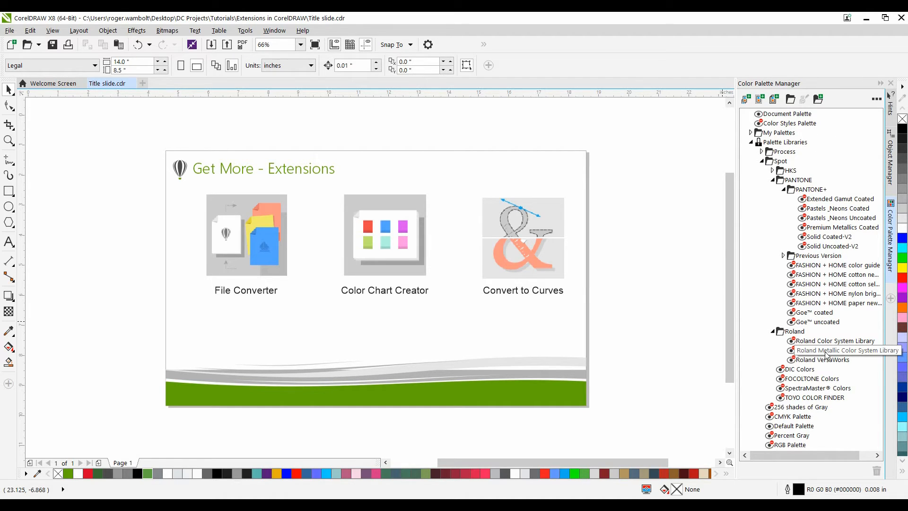
mouse_move(839, 408)
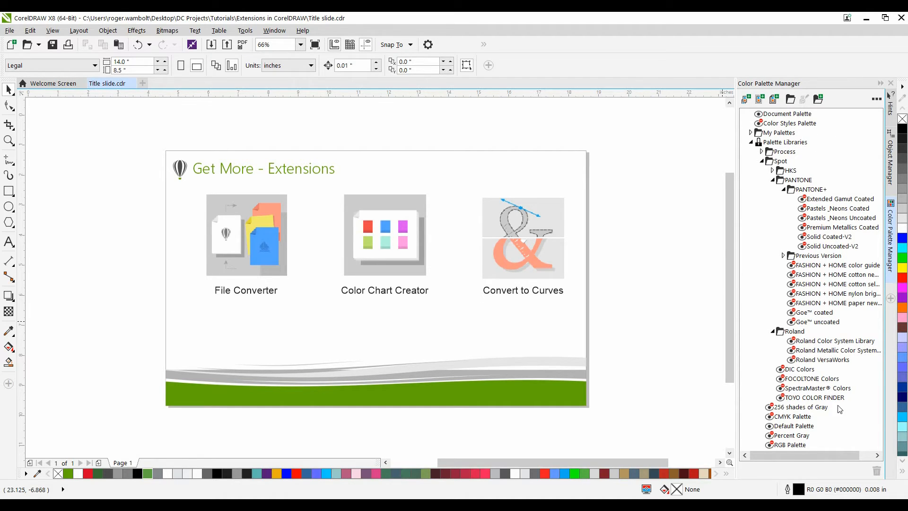
mouse_move(793, 343)
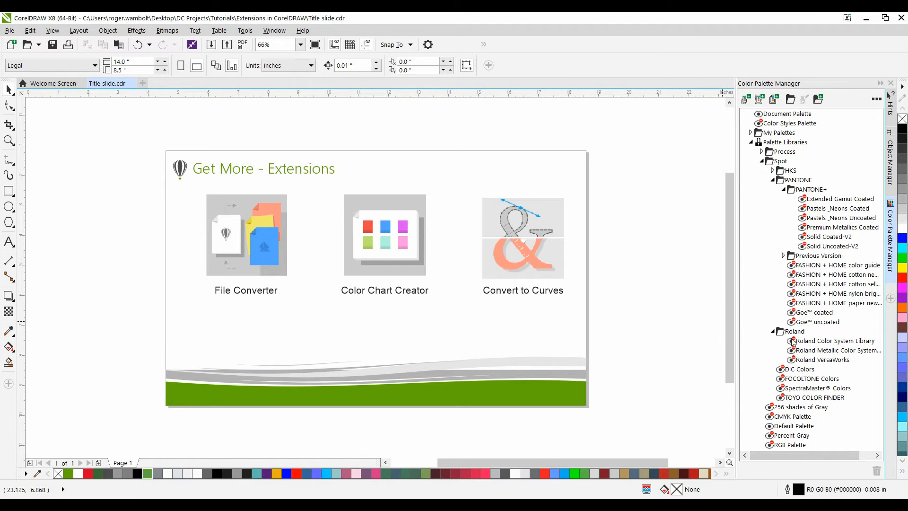
left_click(834, 340)
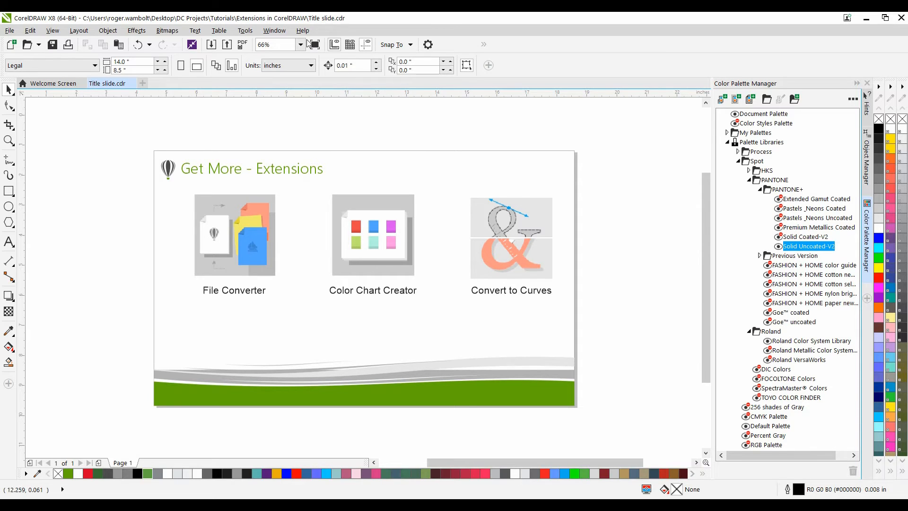
Step: Run the Macros.CreateChart macro from the ColorChartCreator project
left_click(245, 31)
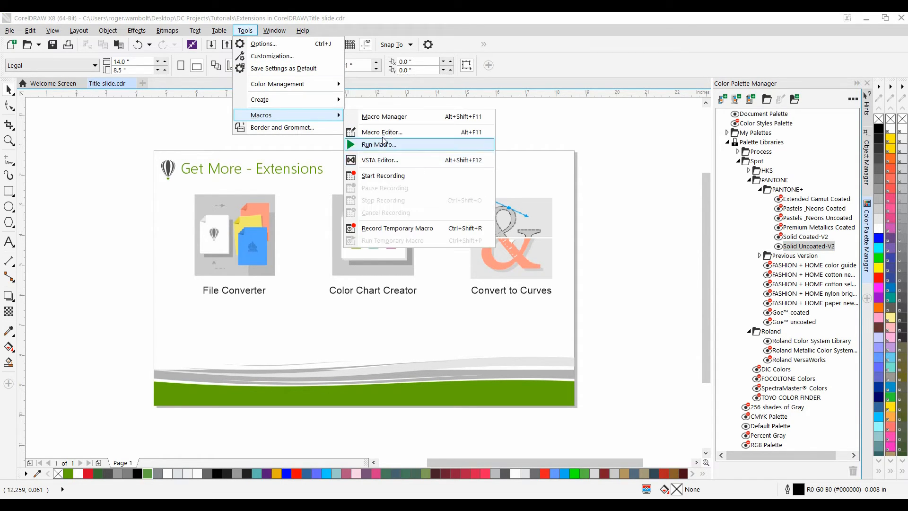
left_click(378, 144)
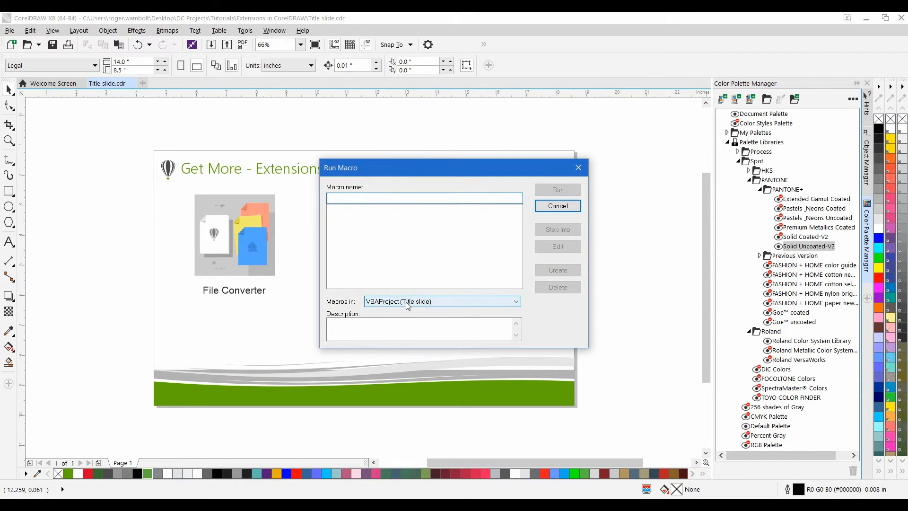
left_click(511, 301)
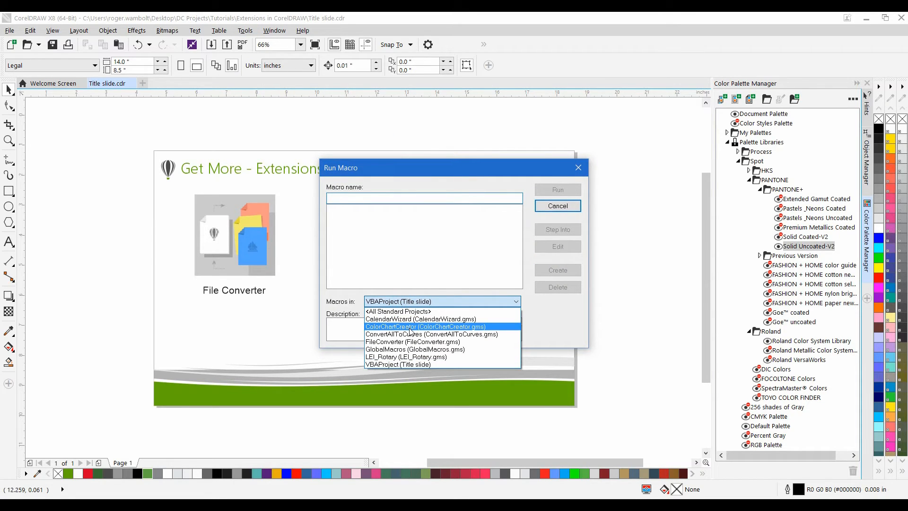
left_click(425, 326)
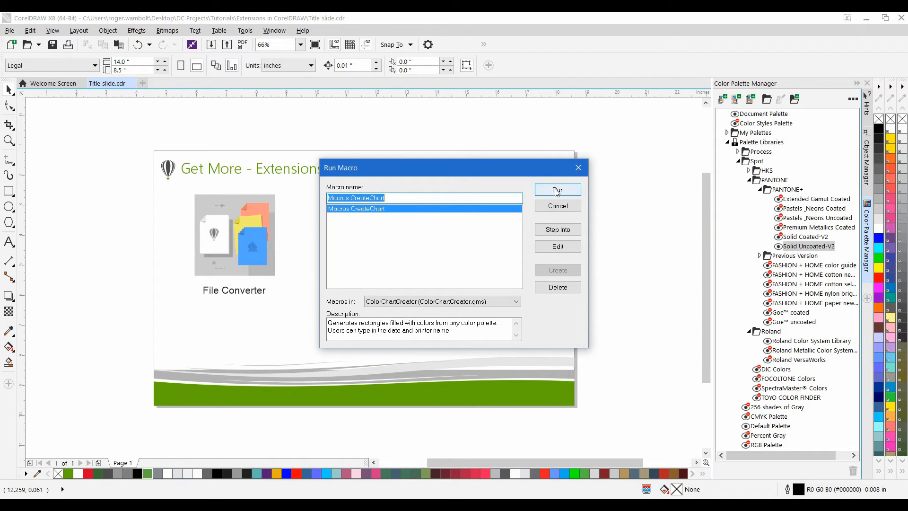
left_click(557, 190)
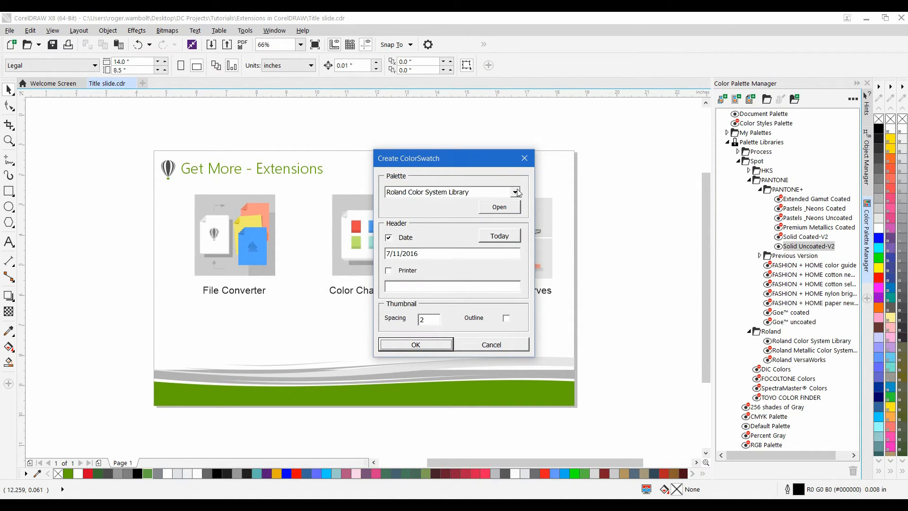
Step: Choose Roland Color System Library as the palette to chart in Create ColorSwatch
left_click(515, 192)
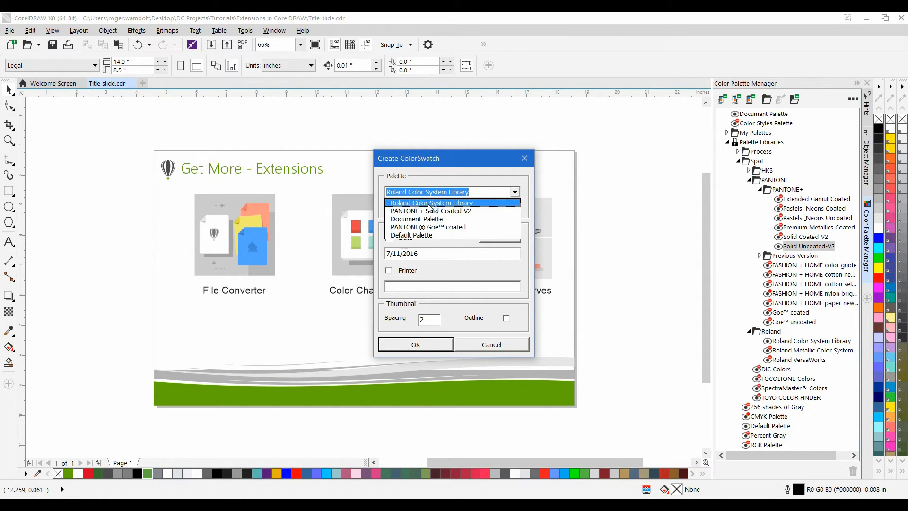
left_click(428, 192)
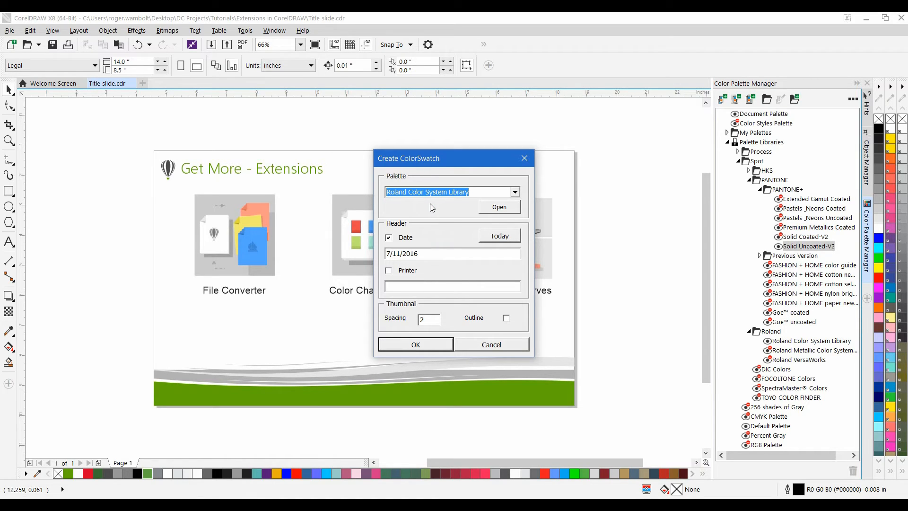
mouse_move(389, 238)
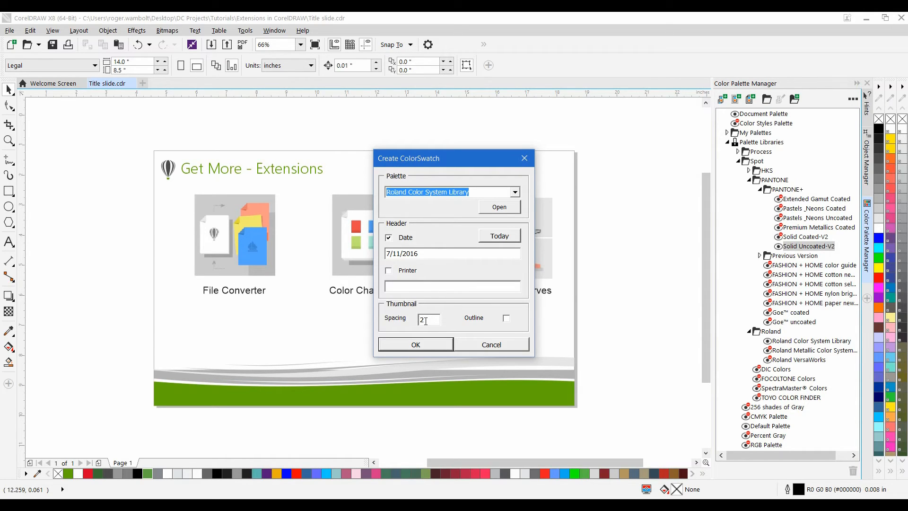
mouse_move(429, 322)
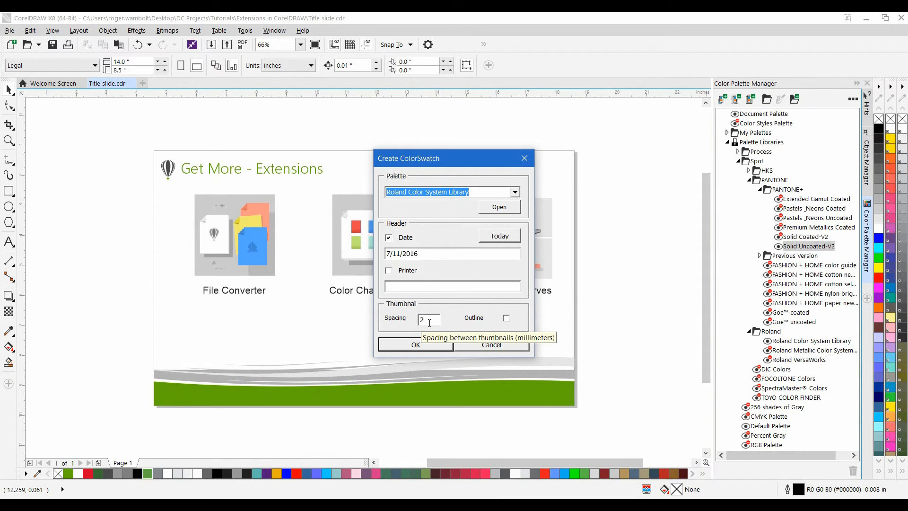
mouse_move(491, 323)
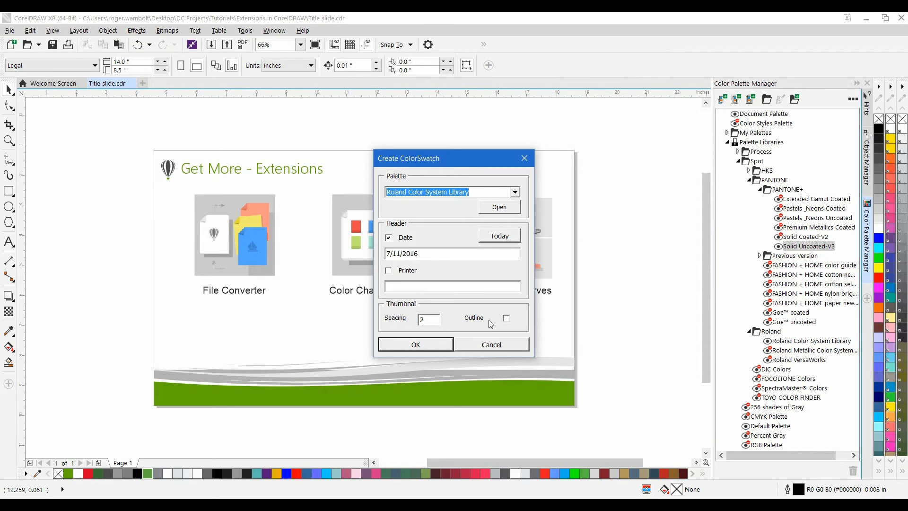
mouse_move(506, 318)
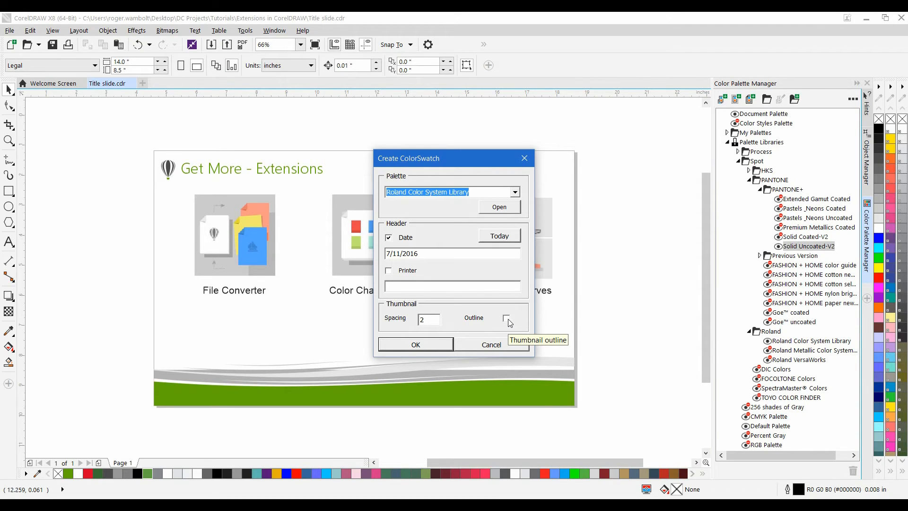
mouse_move(451, 358)
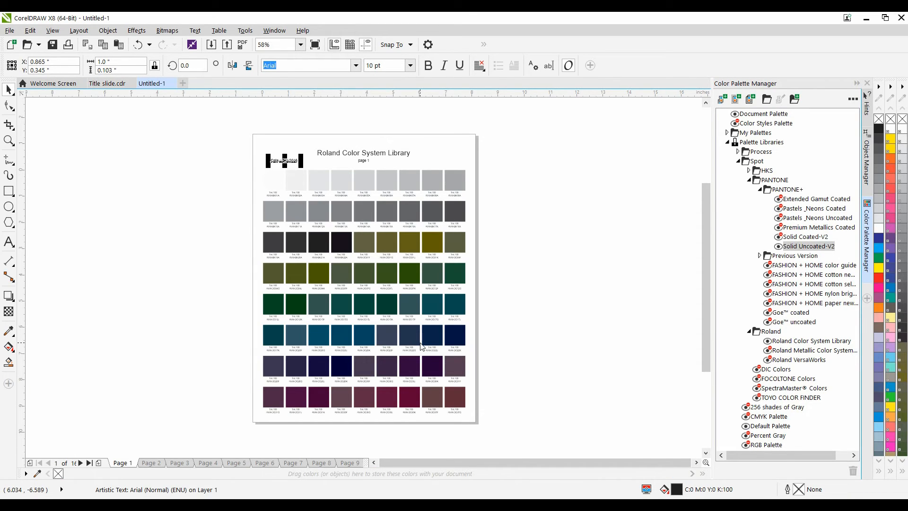
Step: Review chart pages 4, 6 and 8, then switch to the Essential Tools presentation
left_click(81, 463)
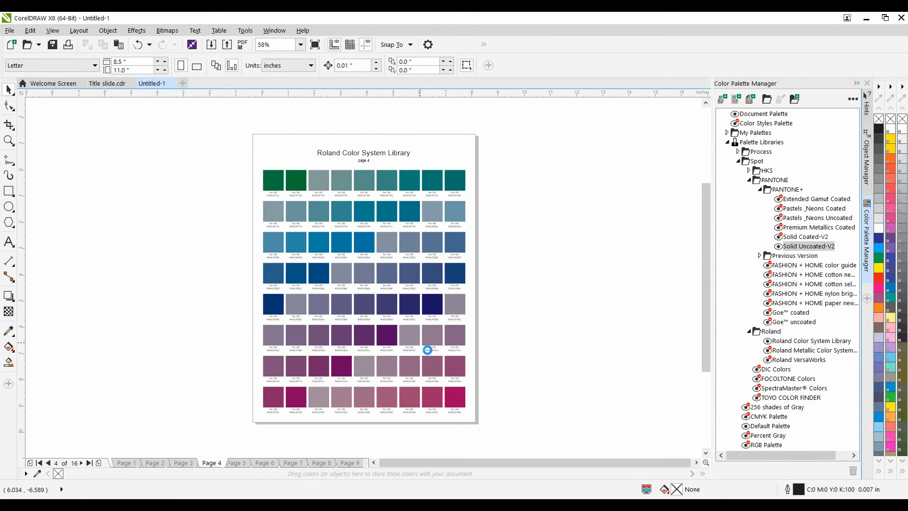
left_click(268, 463)
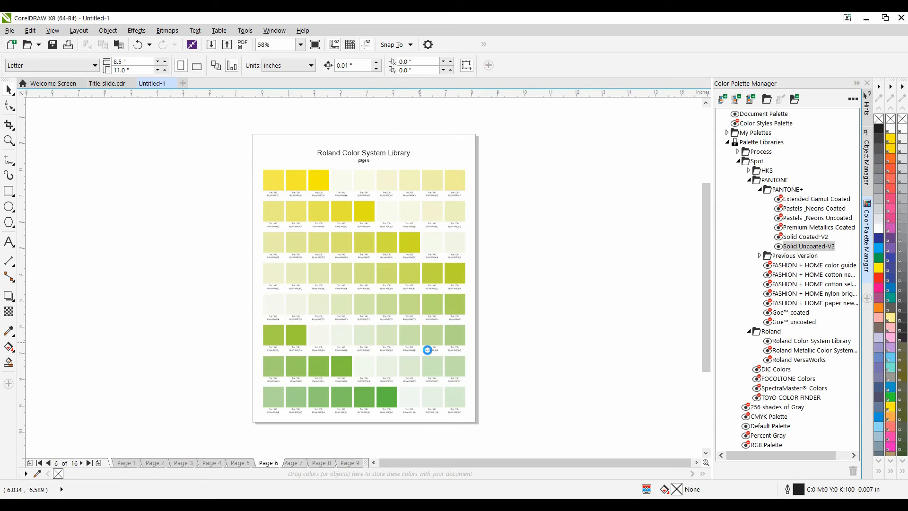
left_click(295, 463)
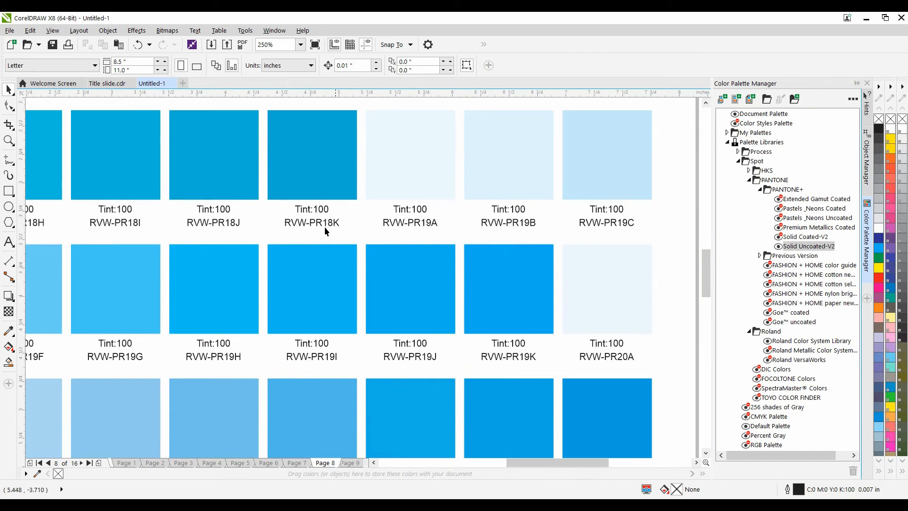
mouse_move(304, 231)
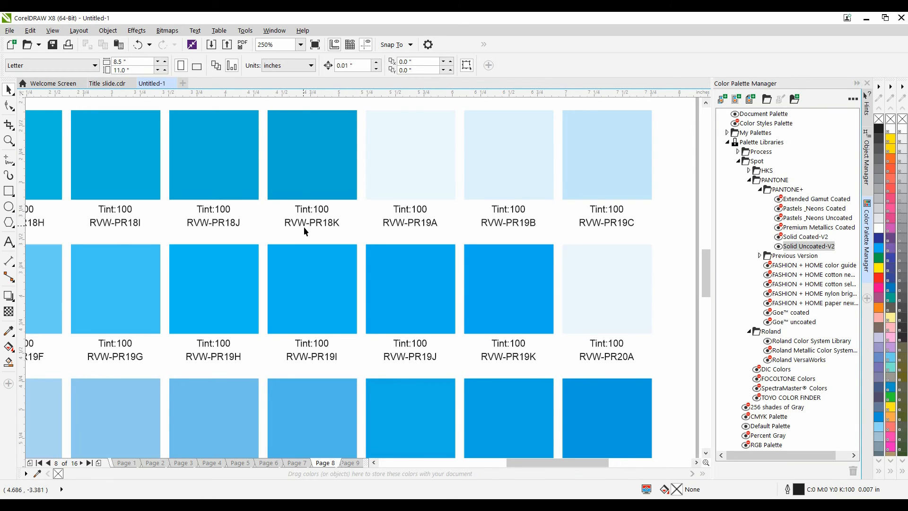
left_click(124, 83)
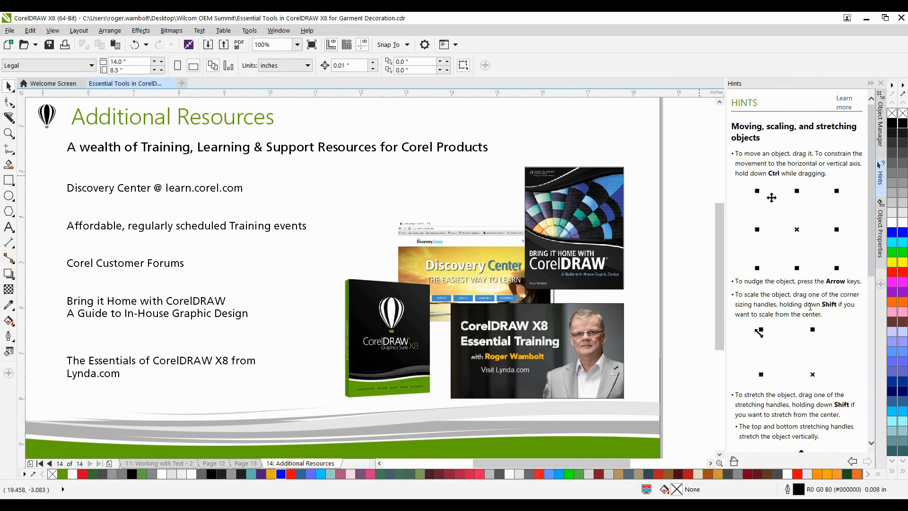